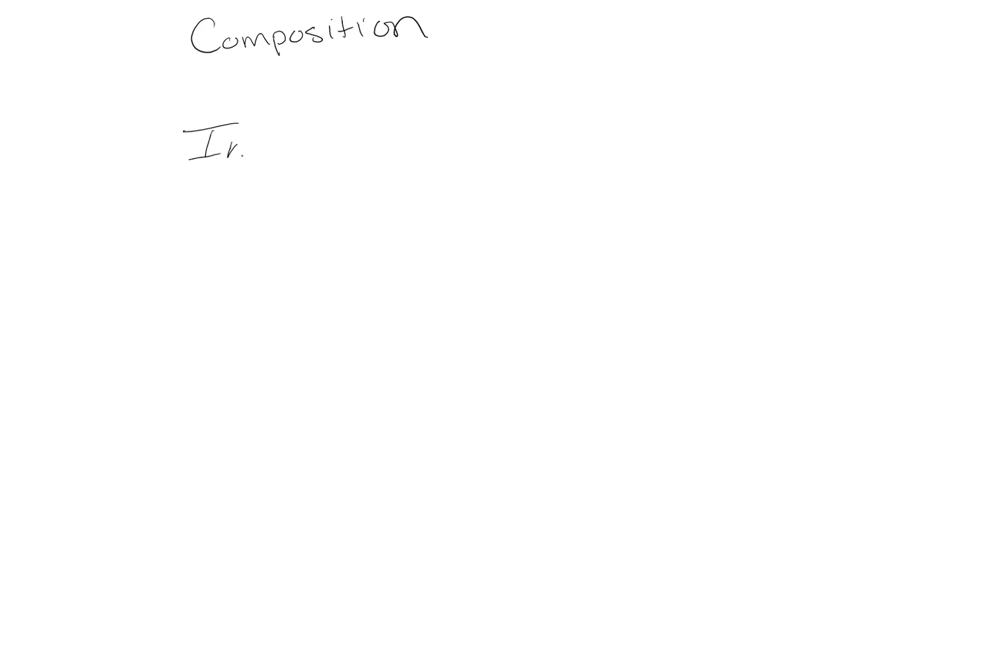
# Handwrite the 'Inherited Relationship' heading and a Vehicle box linked to Car and Truck boxes
pyautogui.write('nherited')
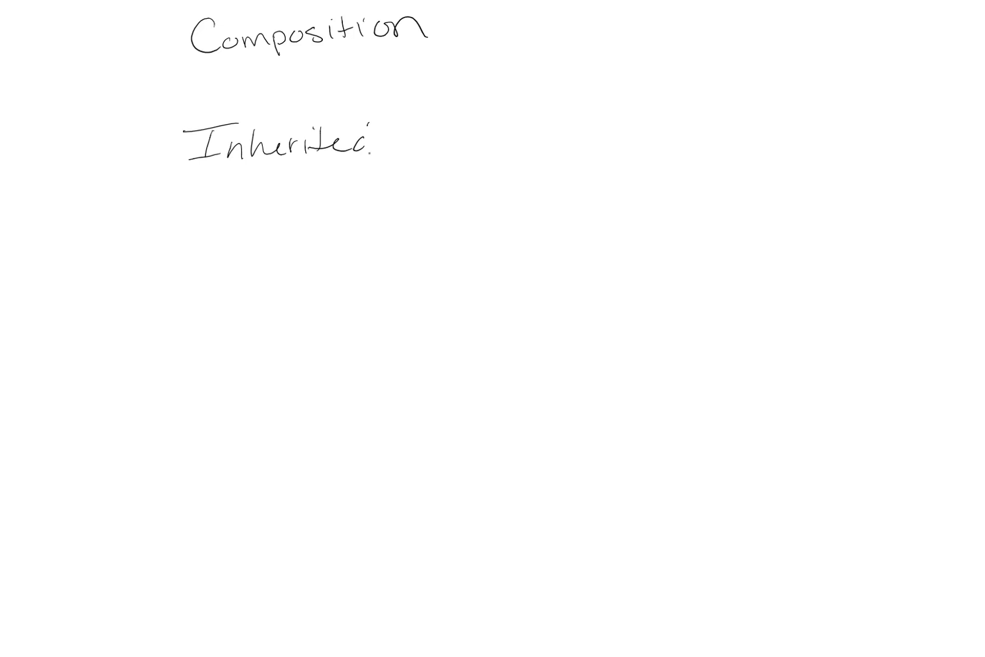
pyautogui.write('Relationship')
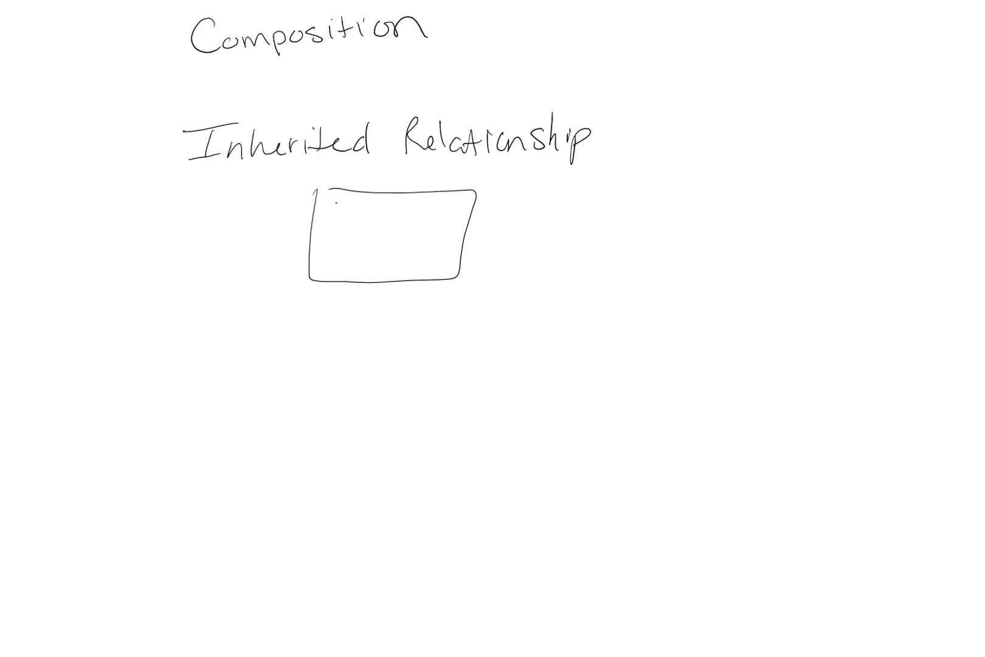
pyautogui.write('Vehicle')
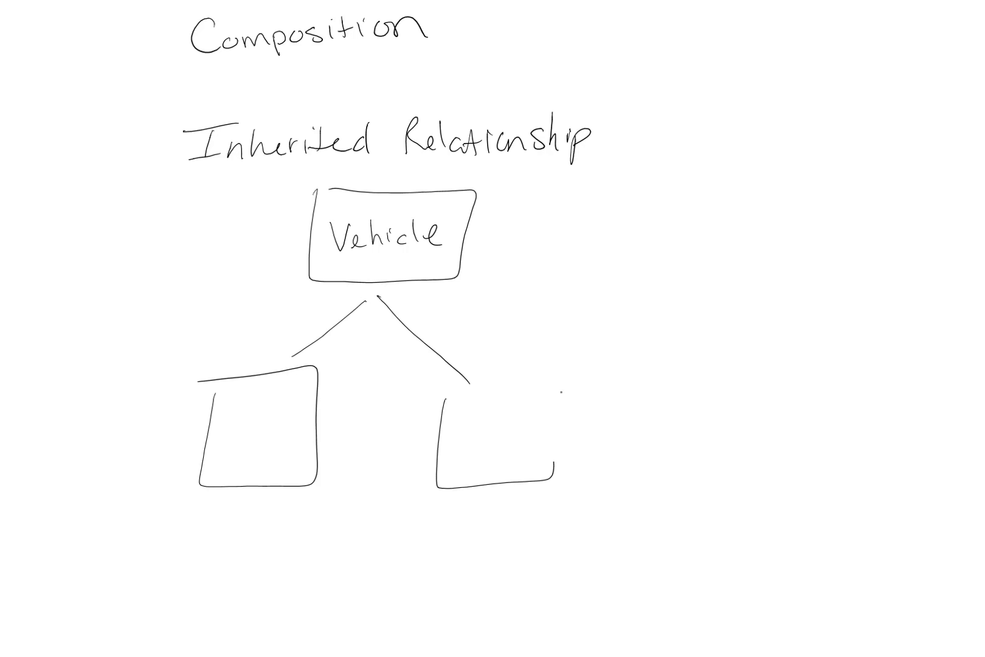
pyautogui.write('Car')
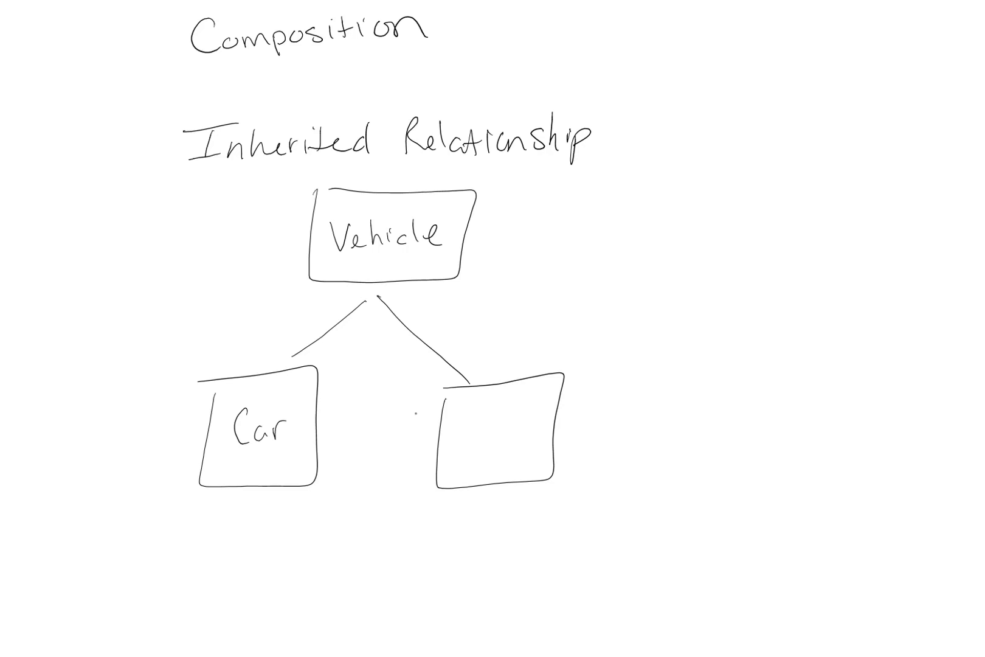
pyautogui.write('Truck')
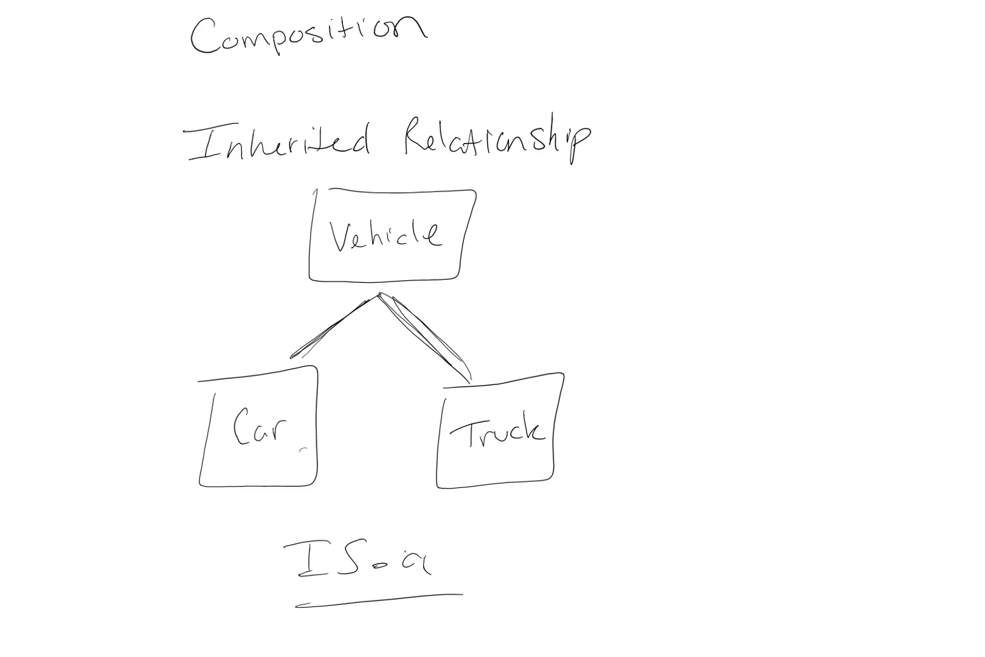
# Caption the diagram 'IS-a relationship' and begin the 'Has-A relationship' heading beside it
pyautogui.write('relai')
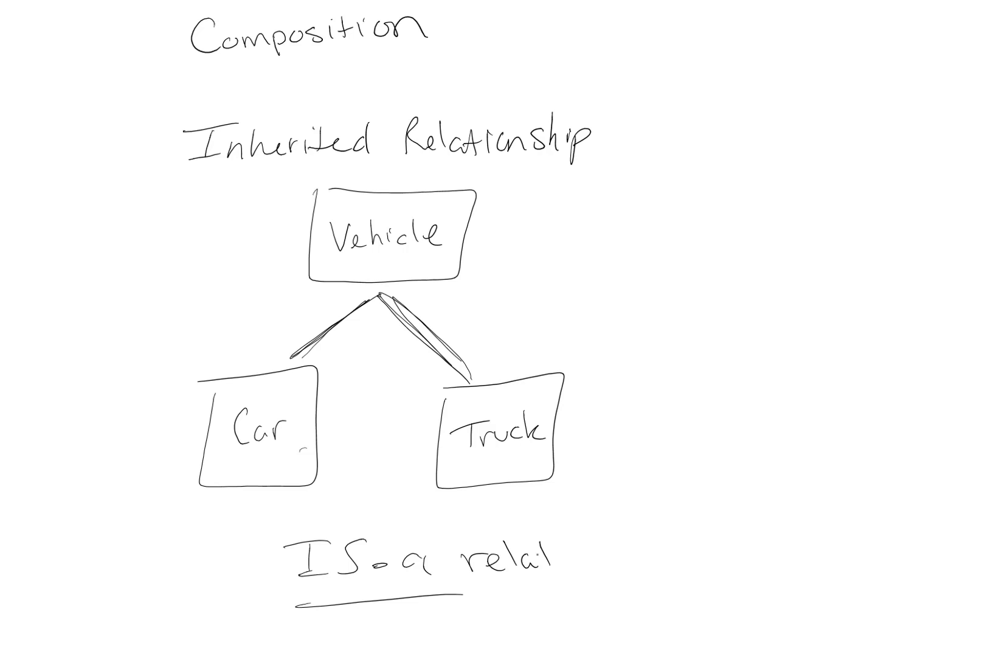
pyautogui.write('ionship')
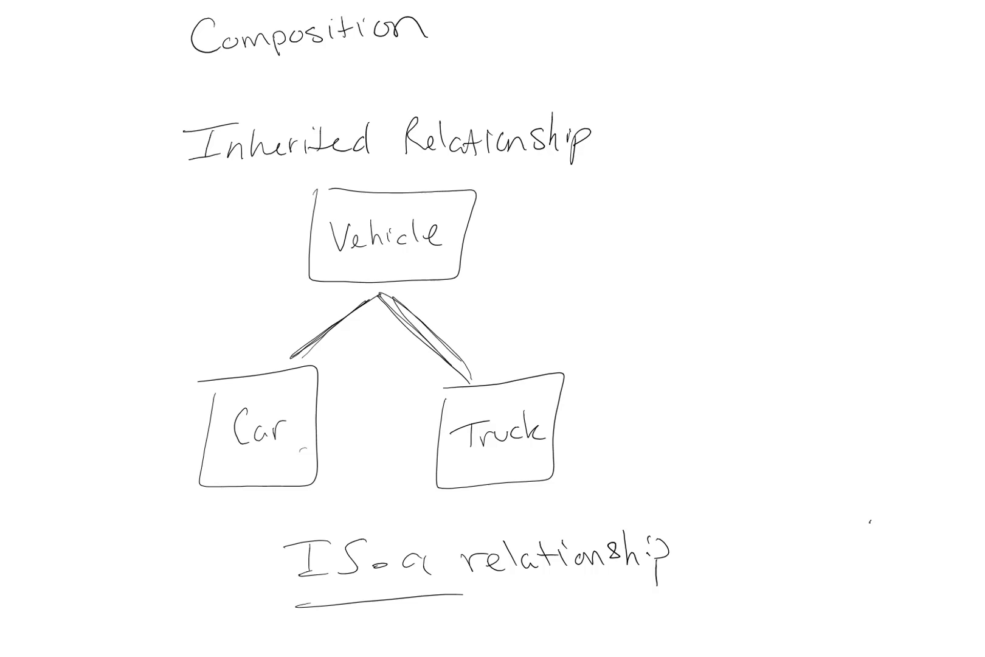
pyautogui.write('Has-A relationship')
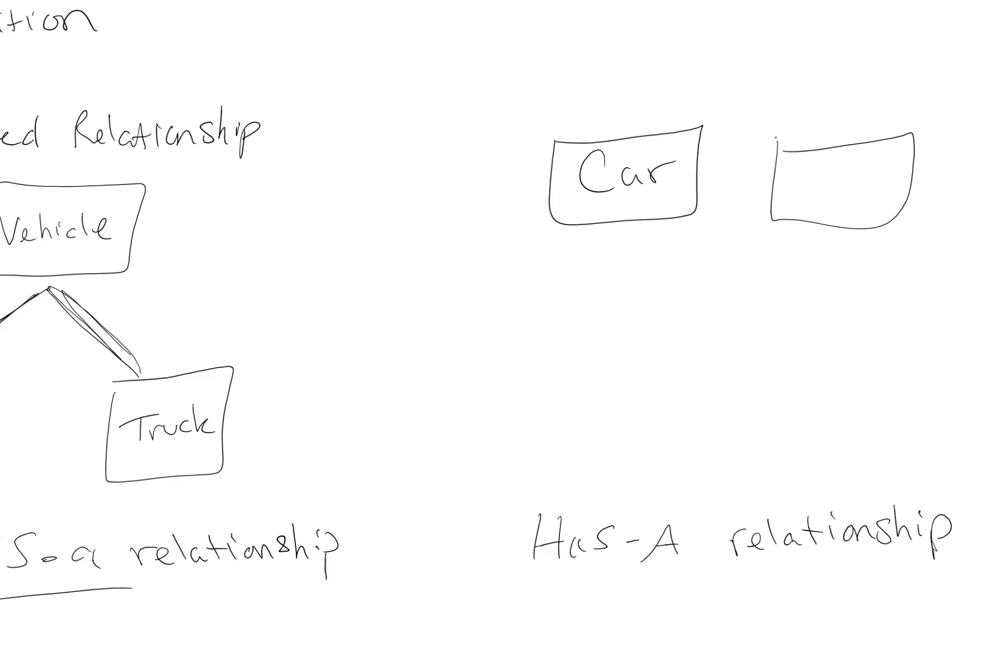
# Draw Engine and Ford boxes under the Has-A heading, link Car to Ford, and annotate 'property'
pyautogui.write('Engine')
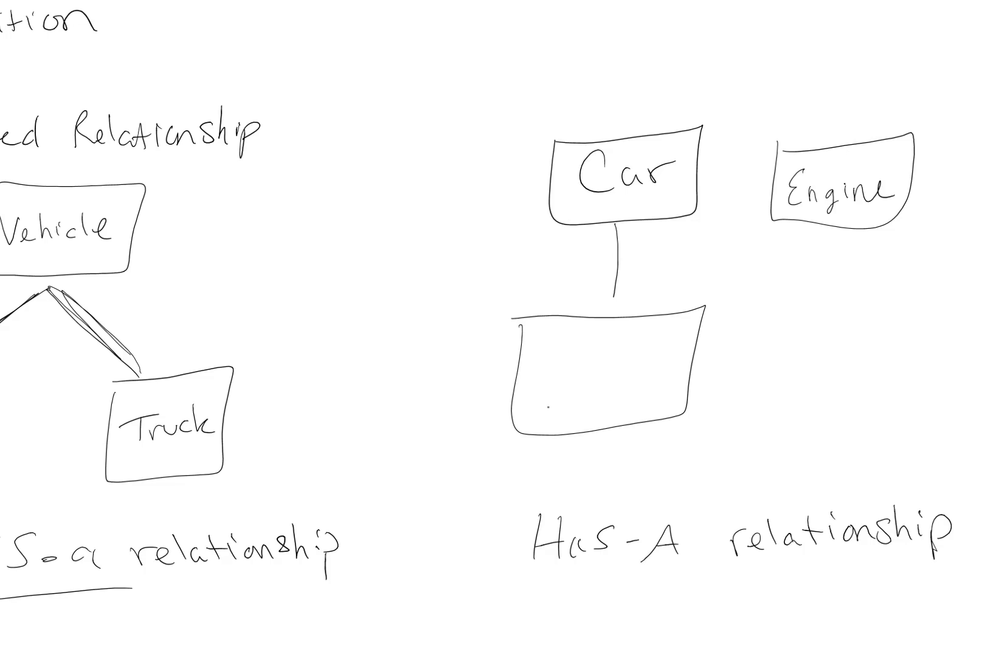
pyautogui.write('Ford')
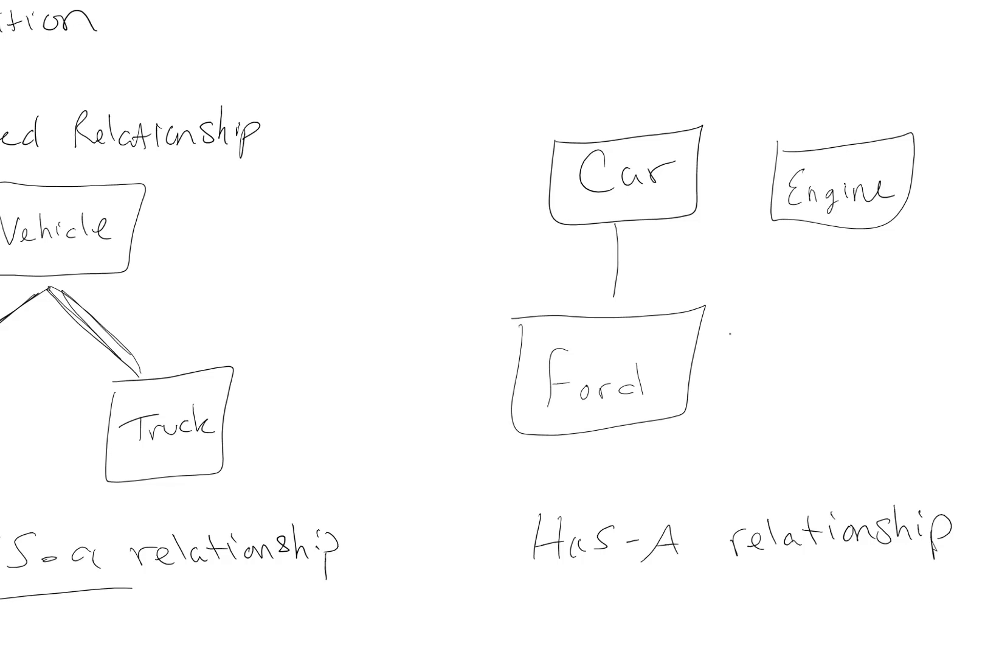
pyautogui.write('prope')
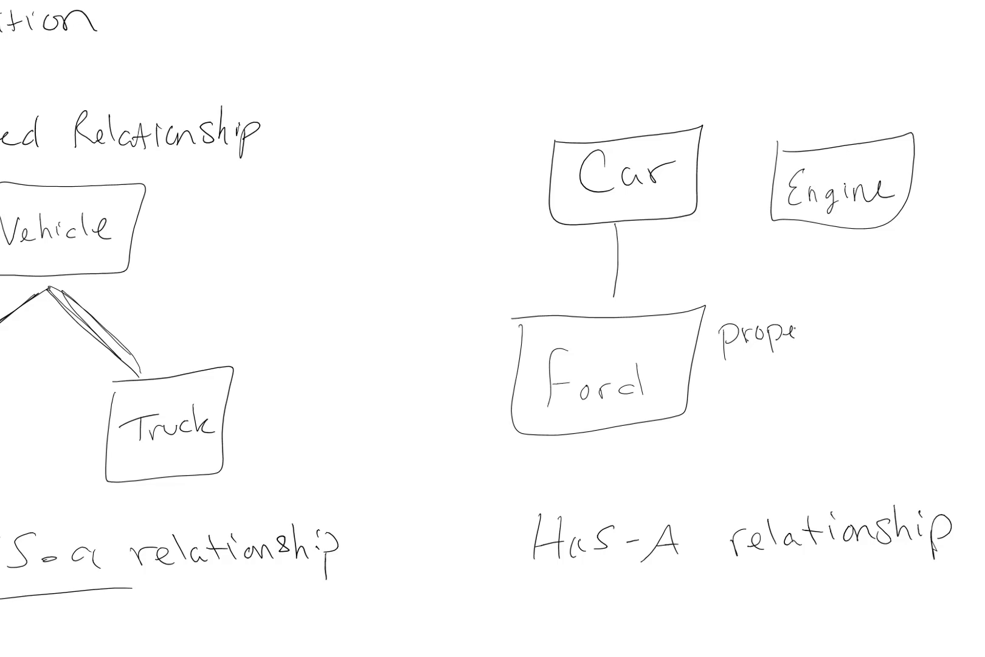
pyautogui.write('rty')
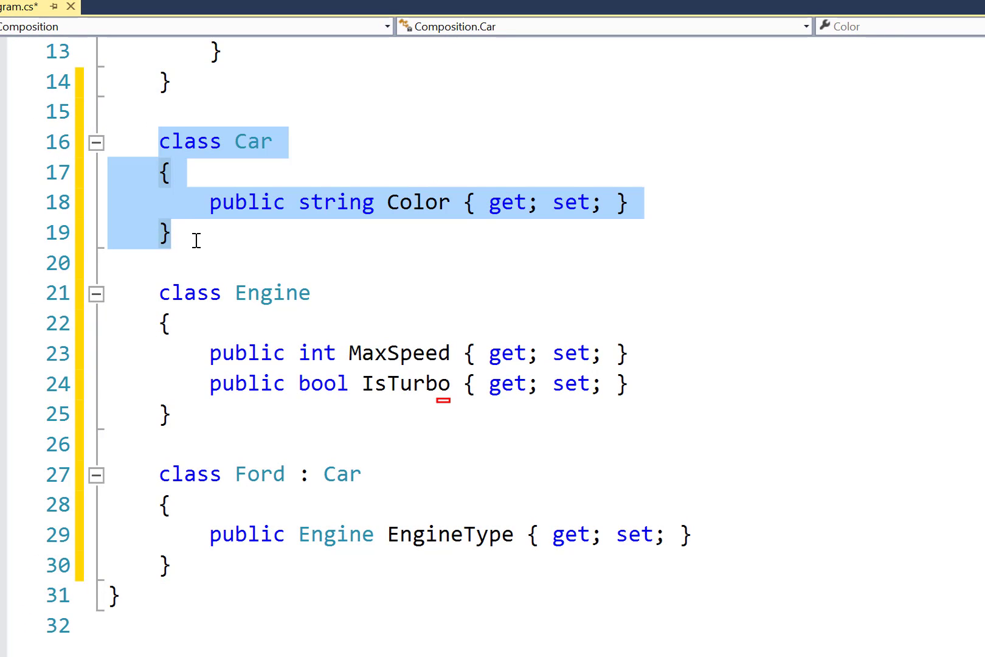
pyautogui.moveTo(201, 237)
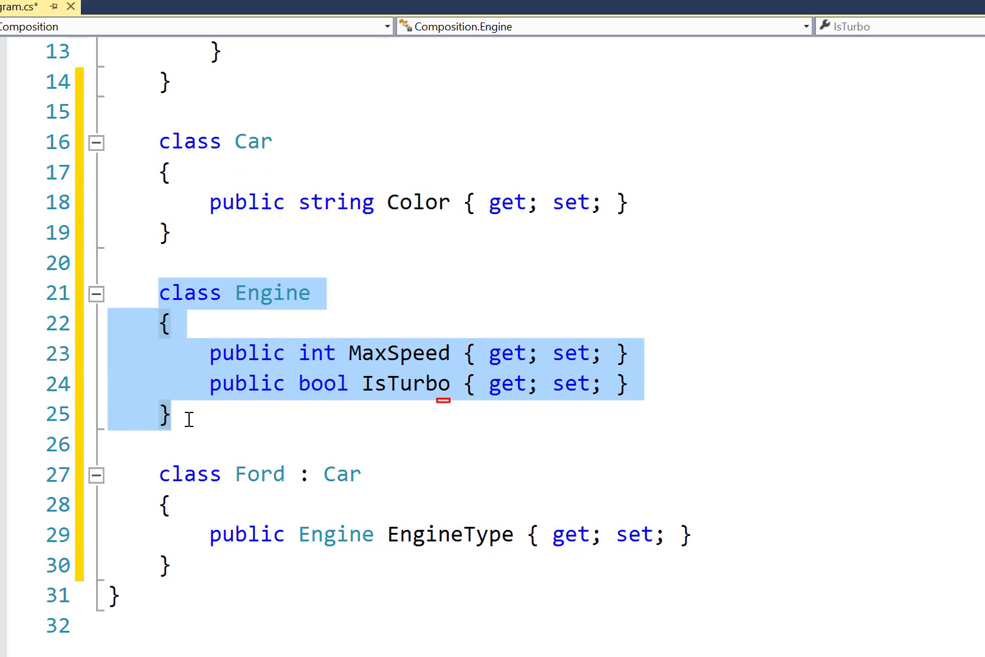
pyautogui.click(624, 383)
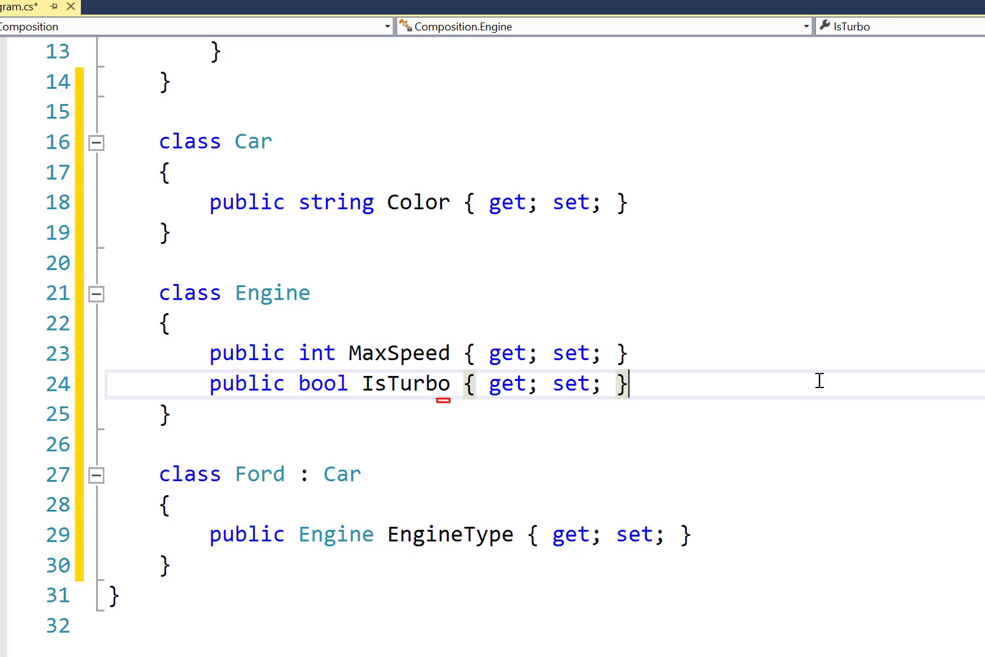
pyautogui.click(273, 292)
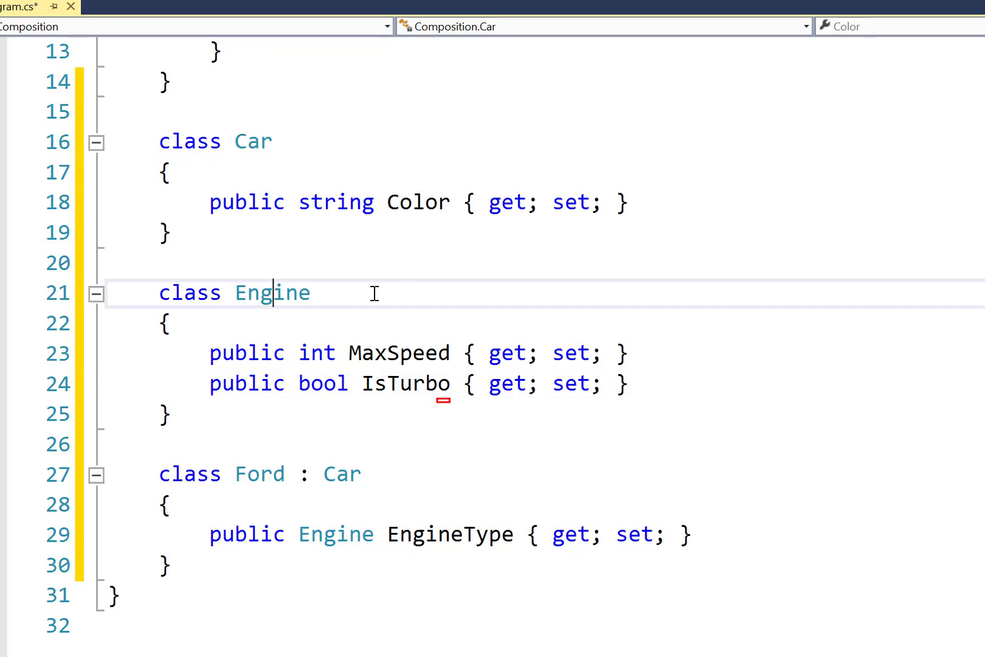
pyautogui.click(272, 293)
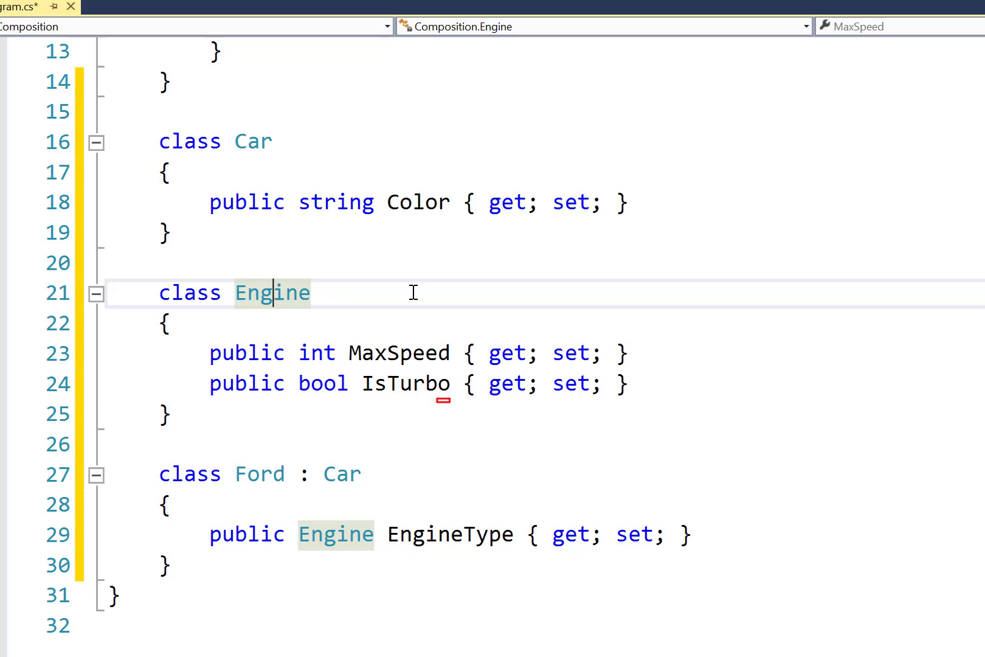
pyautogui.moveTo(351, 465)
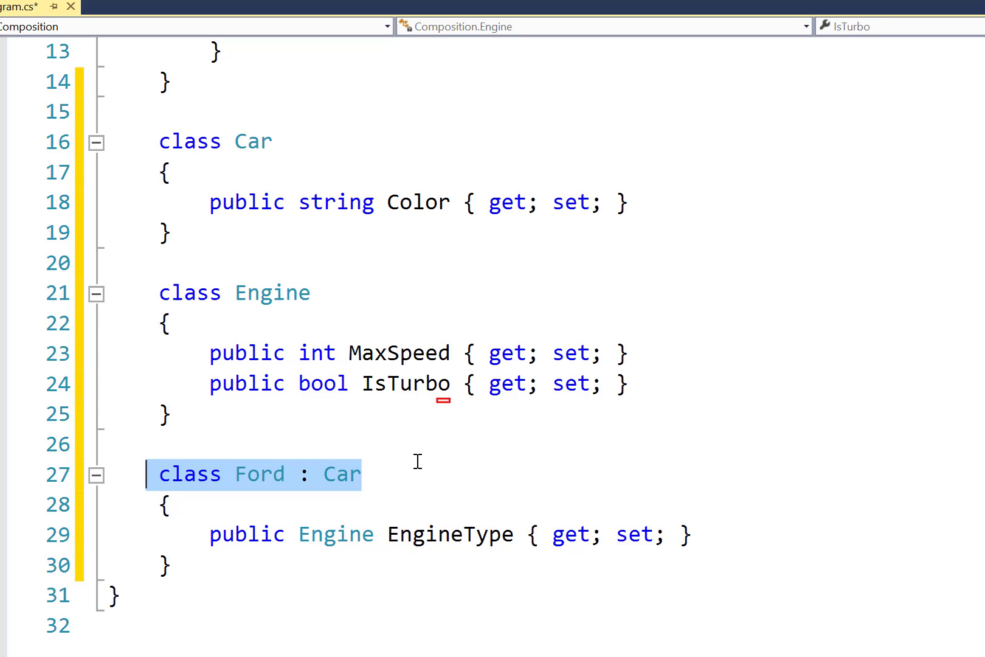
pyautogui.scroll(3)
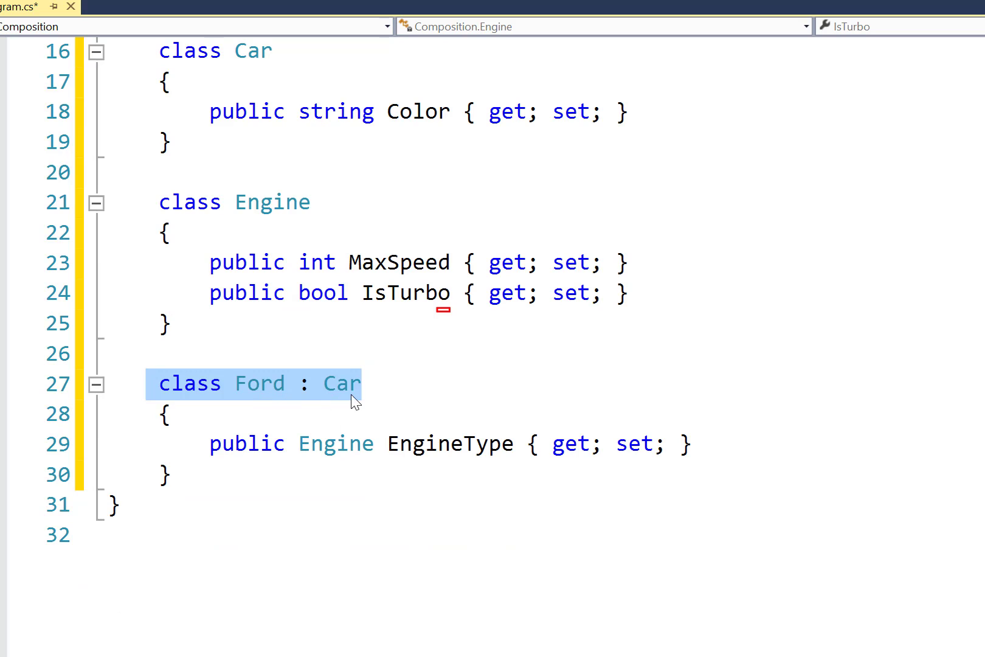
pyautogui.click(262, 396)
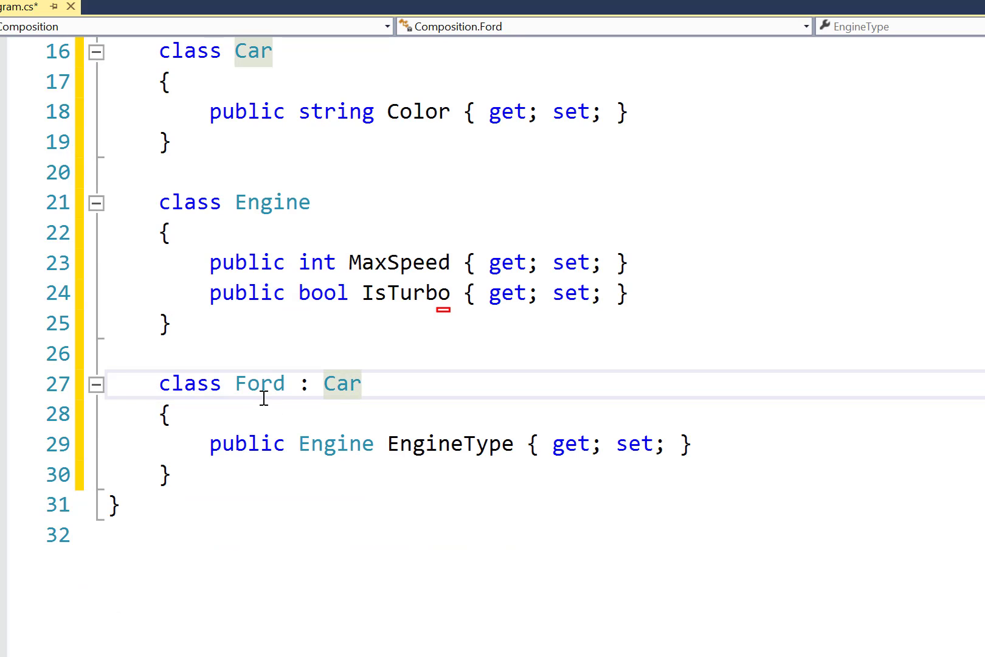
pyautogui.click(339, 383)
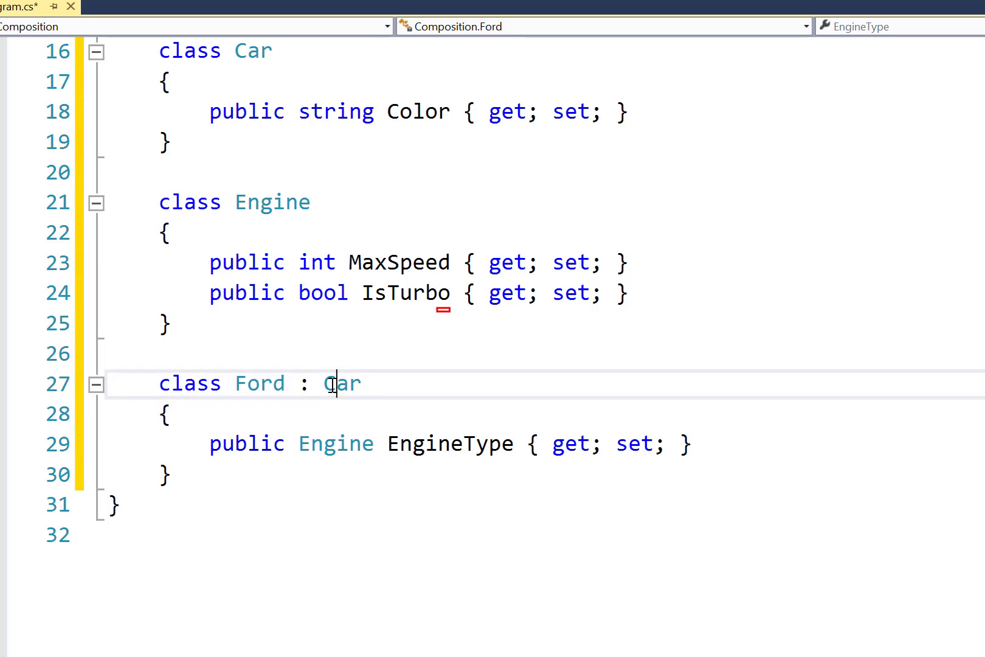
pyautogui.doubleClick(341, 383)
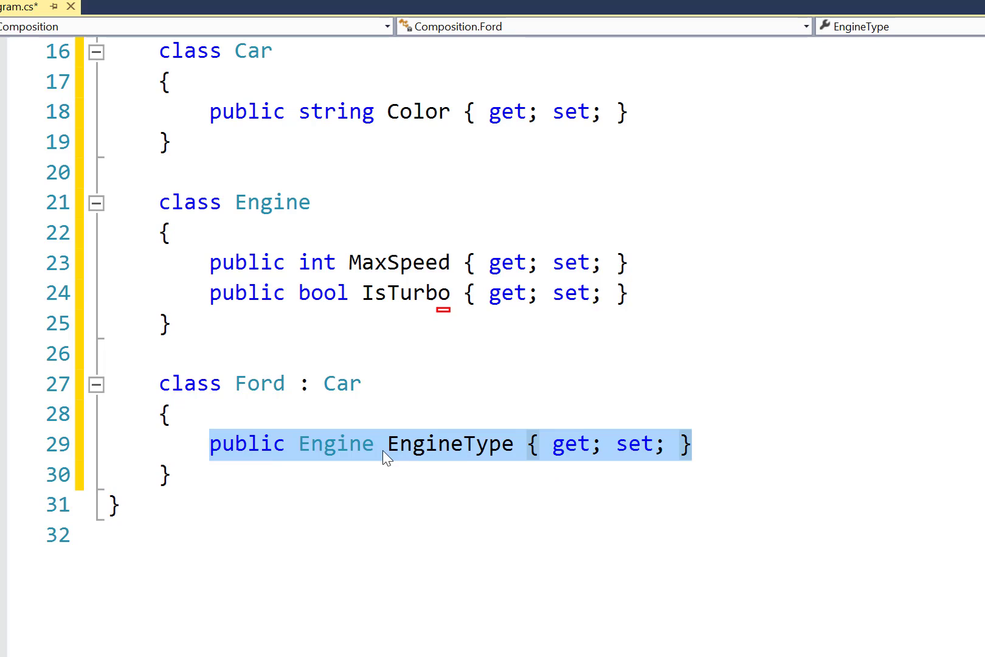
pyautogui.doubleClick(449, 442)
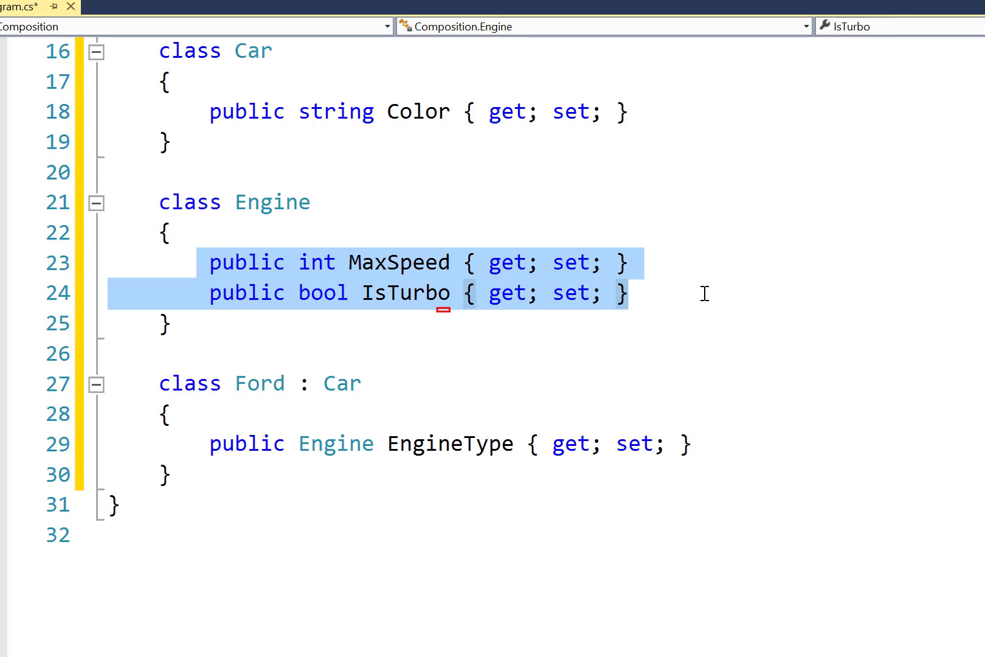
pyautogui.moveTo(687, 298)
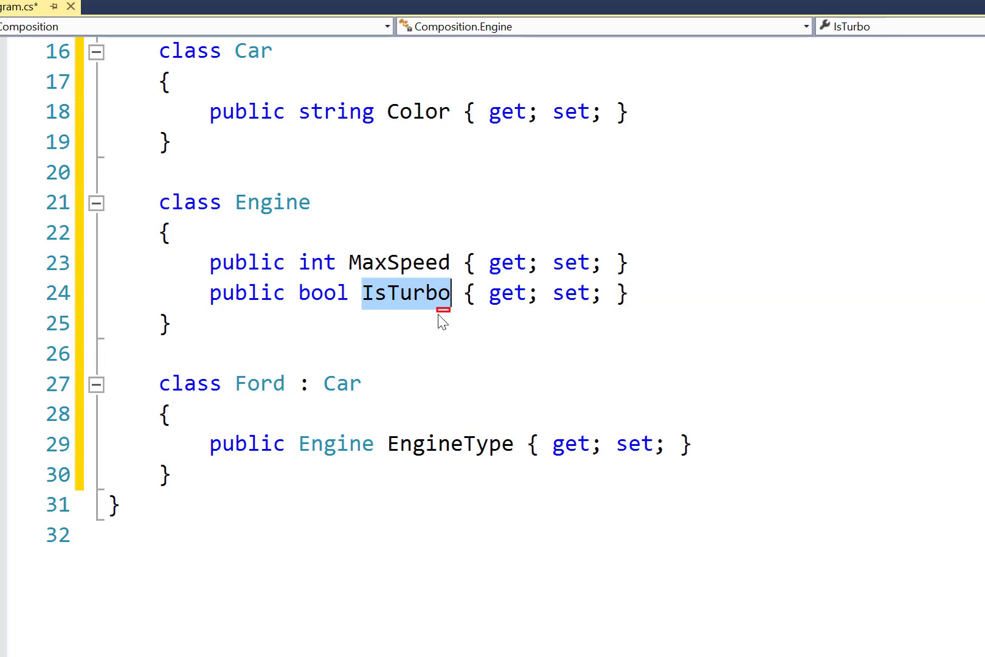
pyautogui.moveTo(409, 421)
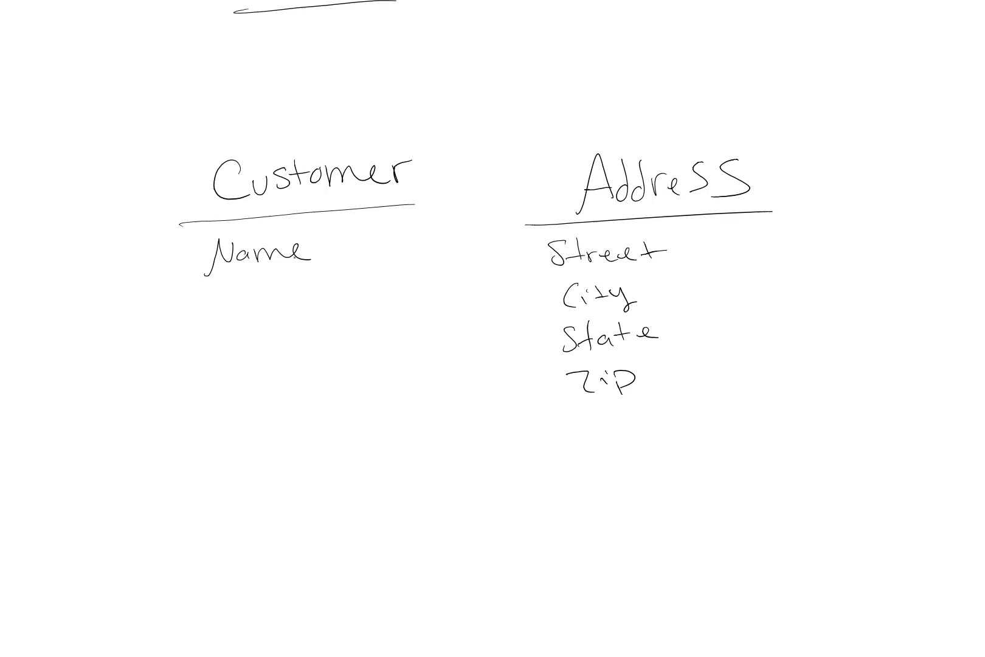
# List Customer's fields and Address fields Street, City, State, Zip under underlined headings
pyautogui.write('Pf.')
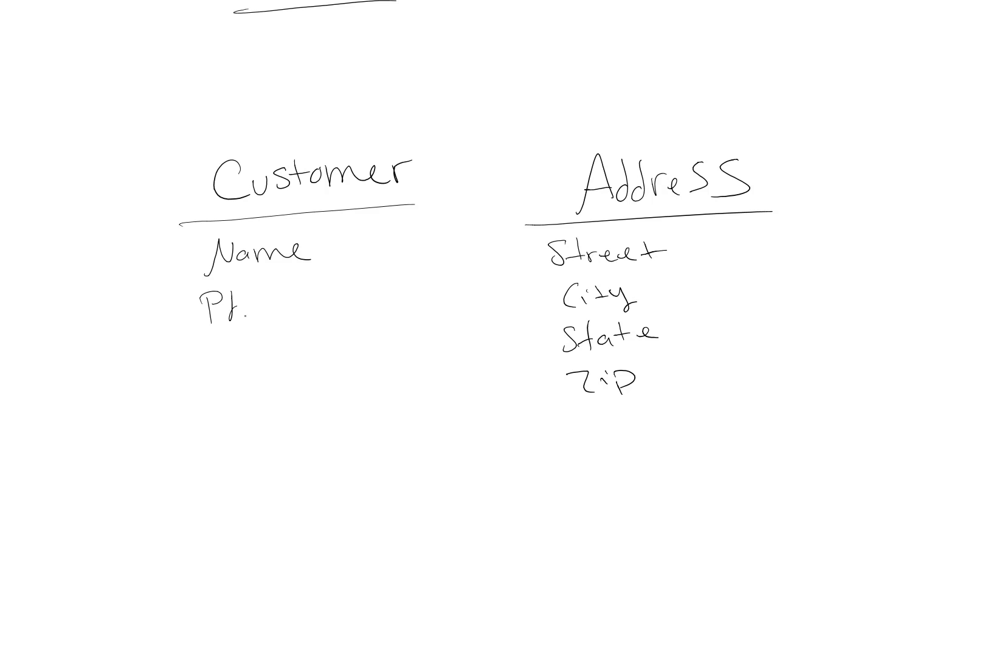